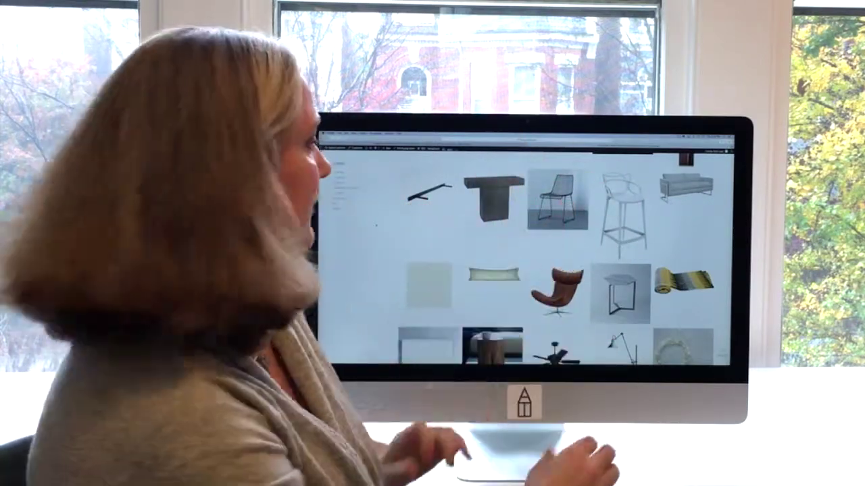
scroll("down", 3)
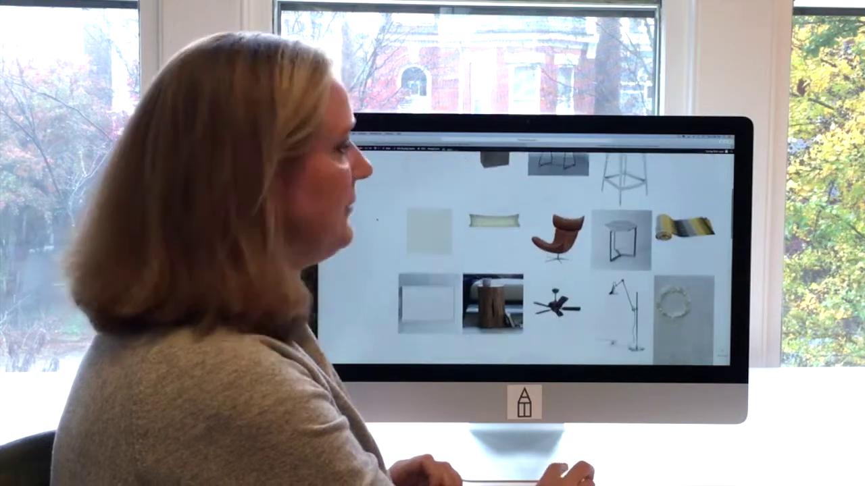